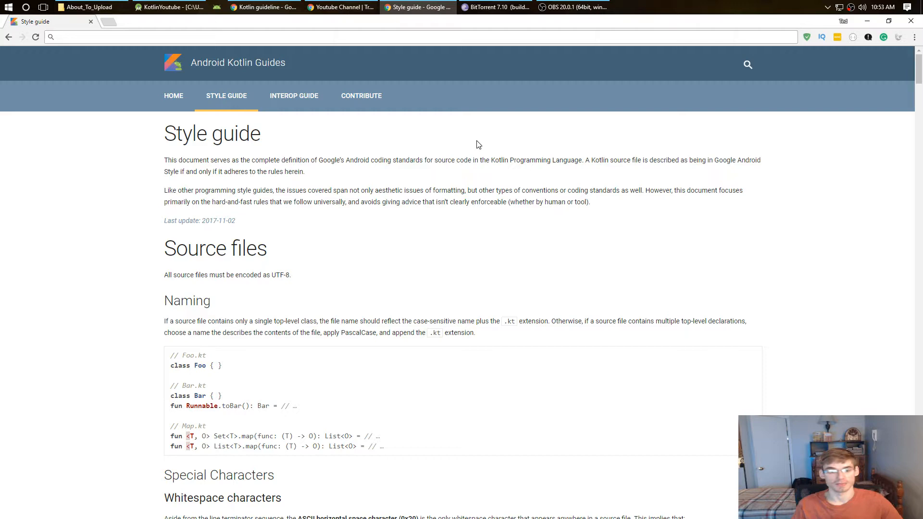
# Step: Scroll the style guide down to the Formatting > Braces section with the braced if-statement example
pyautogui.scroll(-3)
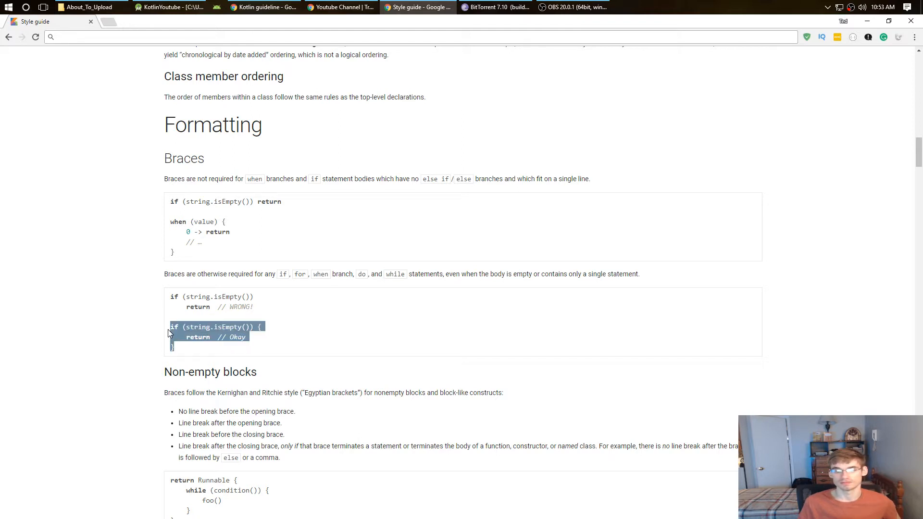
# Step: Search the page for 'camel' and scroll to the Non-constant names camelCase rule
pyautogui.write('camel')
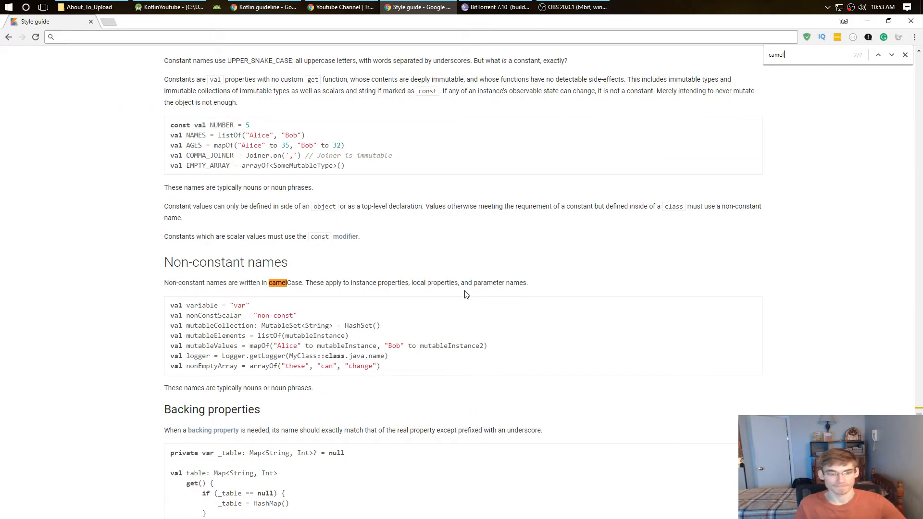
pyautogui.scroll(-3)
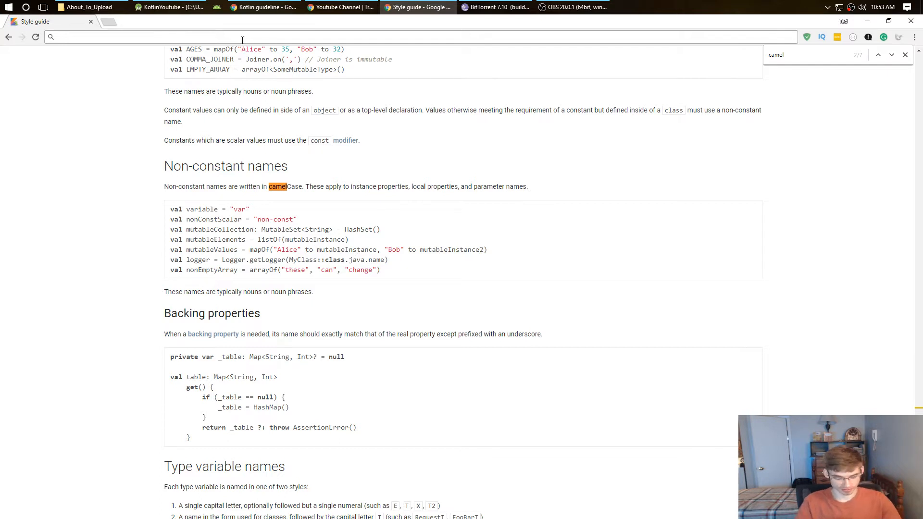
# Step: Type 'the_vari' while viewing the Non-constant names section
pyautogui.write('the_vari')
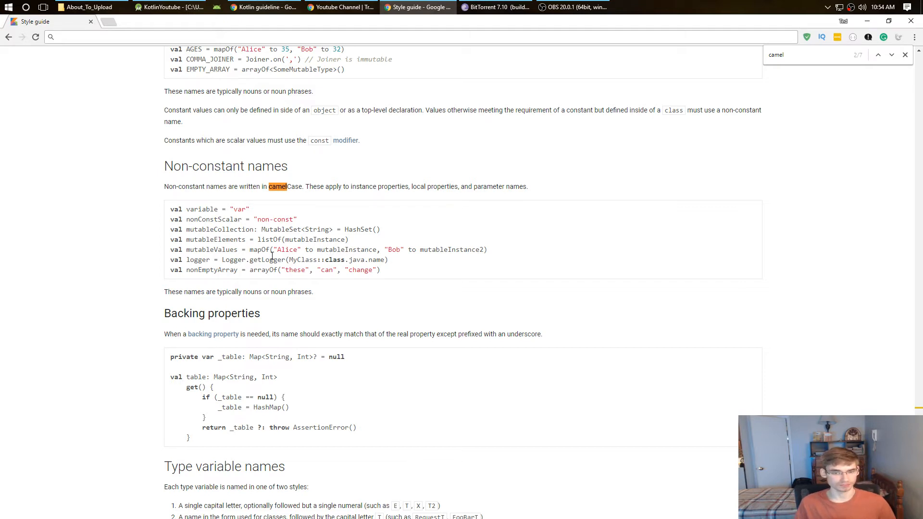
pyautogui.moveTo(438, 194)
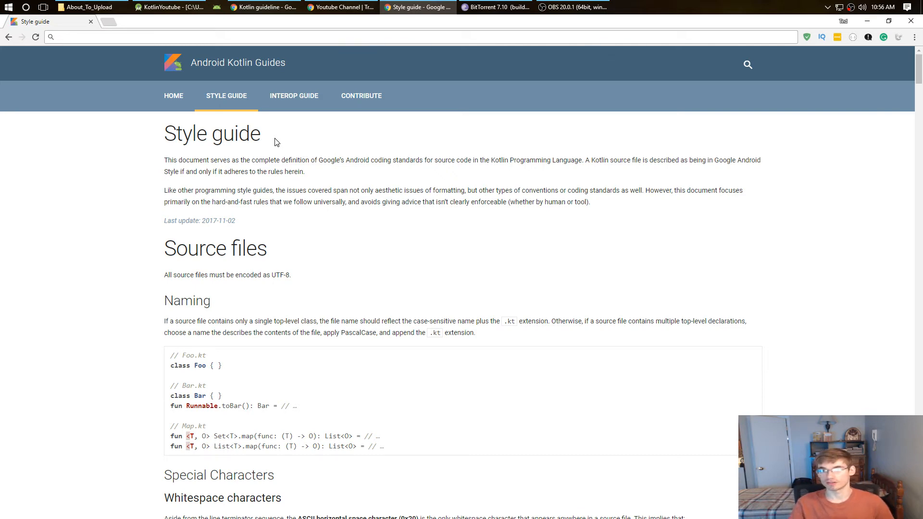
# Step: Close the stray BitTorrent tab and type 'theVariablle' into the omnibox without submitting
pyautogui.click(144, 21)
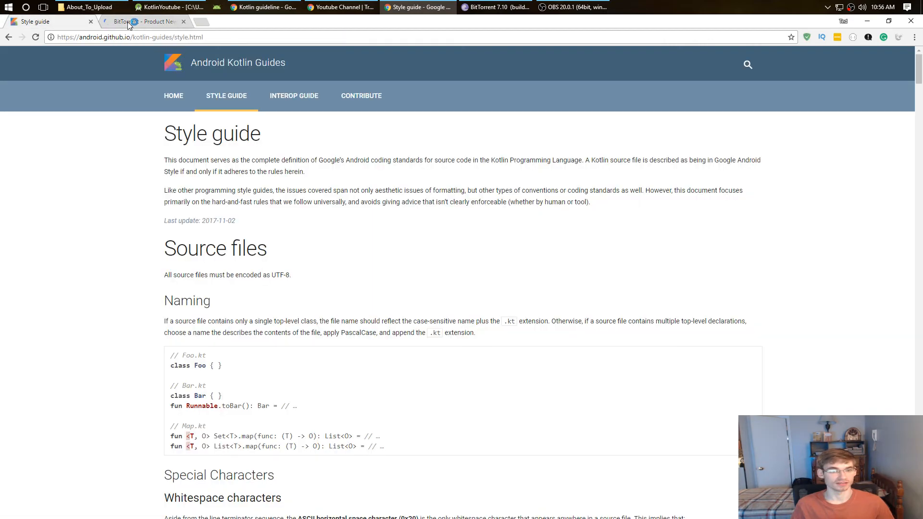
pyautogui.click(183, 21)
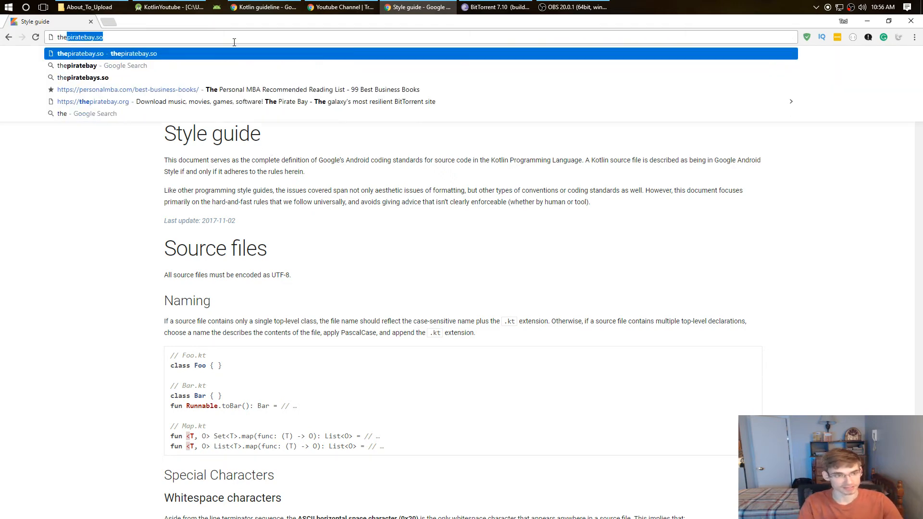
pyautogui.write('theVariabl')
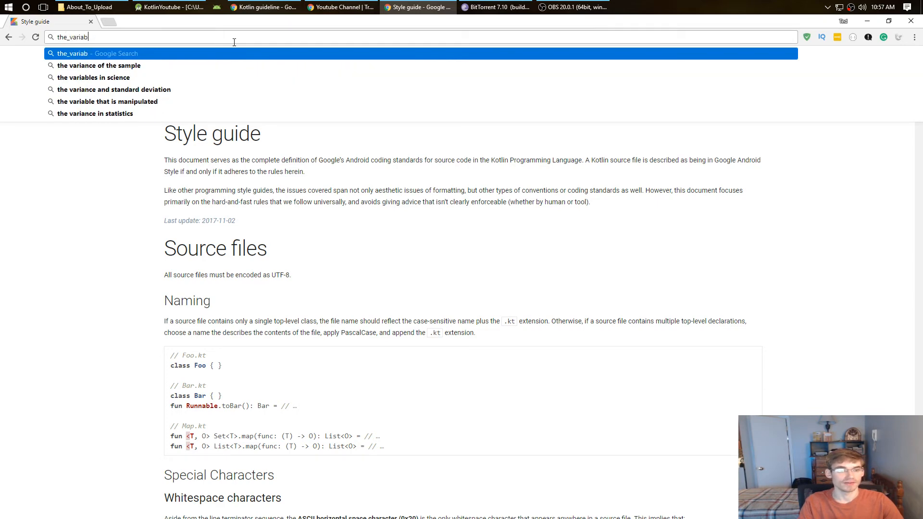
pyautogui.write('le')
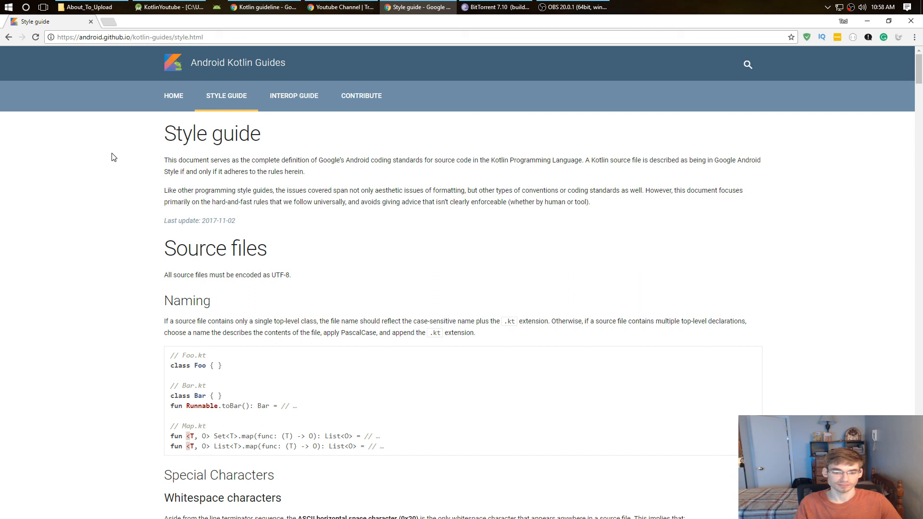
pyautogui.moveTo(139, 154)
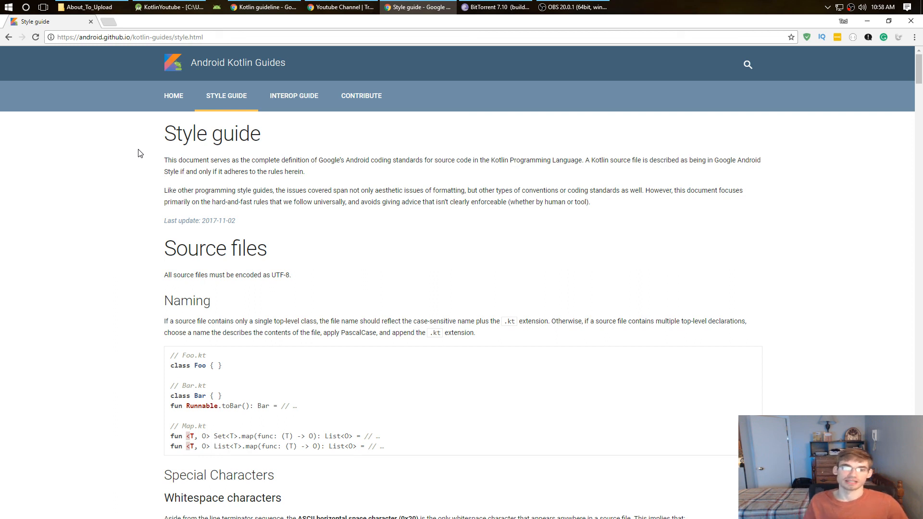
pyautogui.moveTo(159, 129)
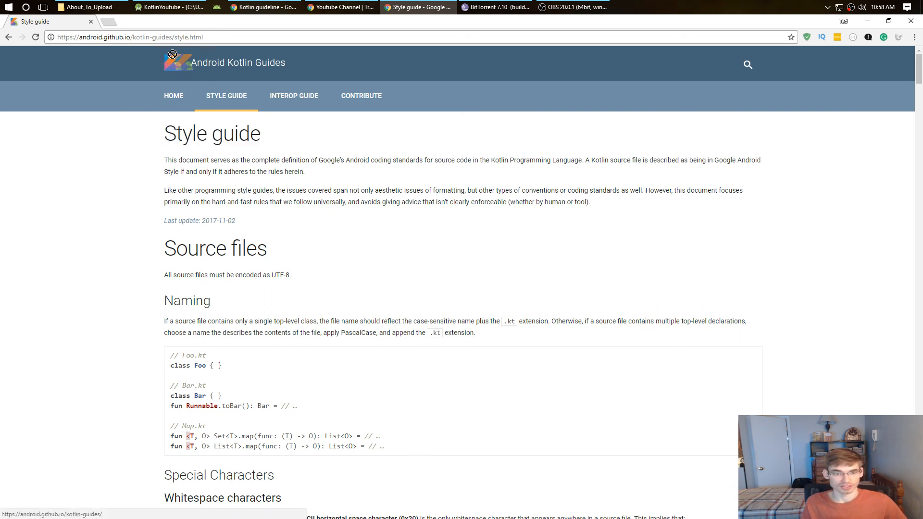
pyautogui.moveTo(294, 95)
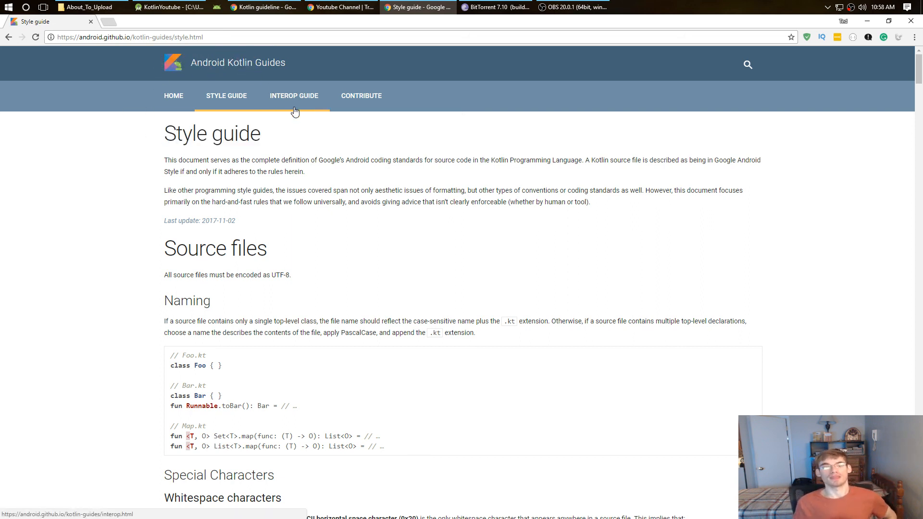